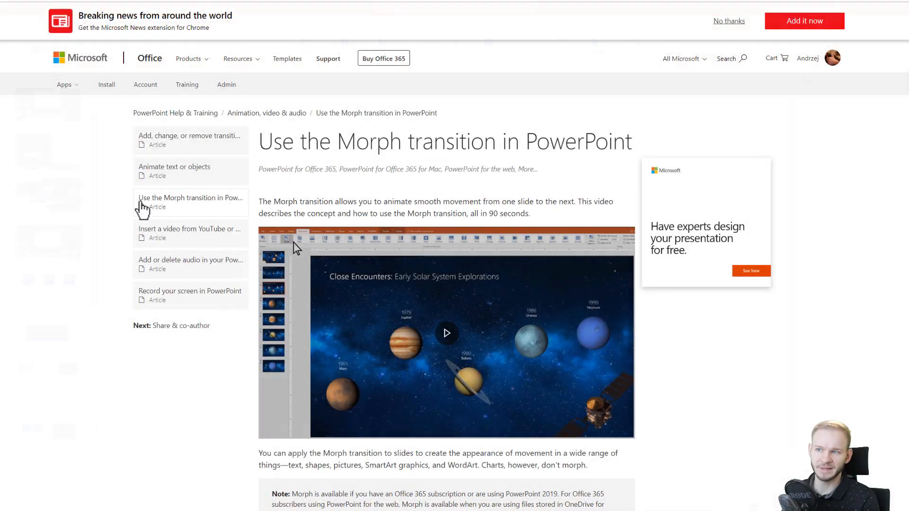
Read the 'Morph transition: Tips and tricks' article down to the '!!' object-naming guidance
left_click_drag(301, 142, 629, 141)
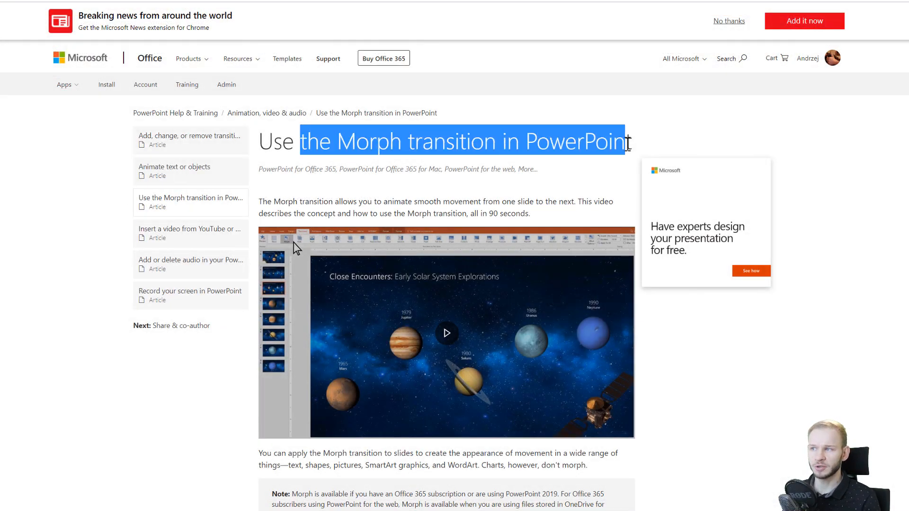
scroll("down", 3)
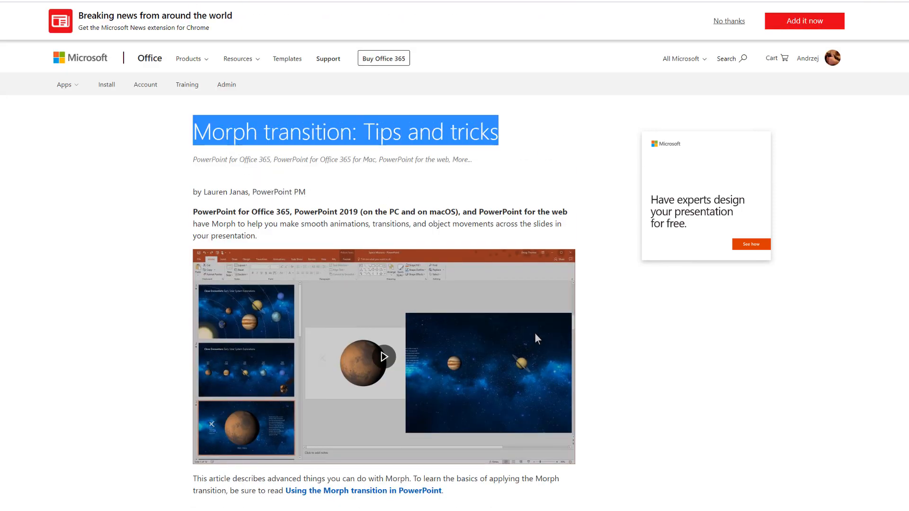
scroll("down", 3)
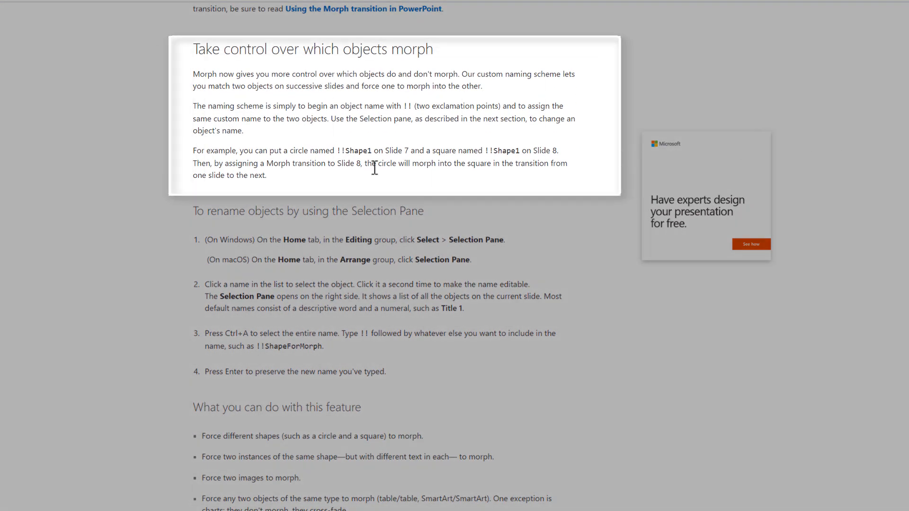
double_click(340, 151)
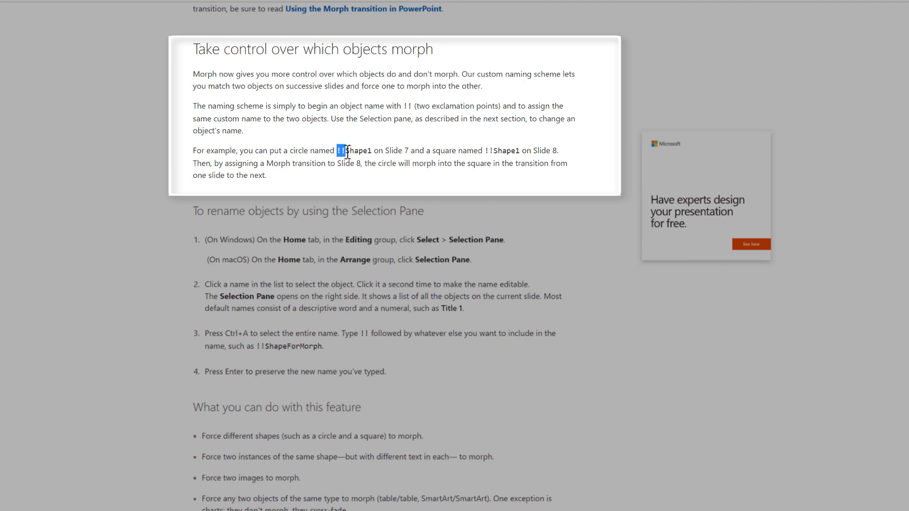
mouse_move(354, 208)
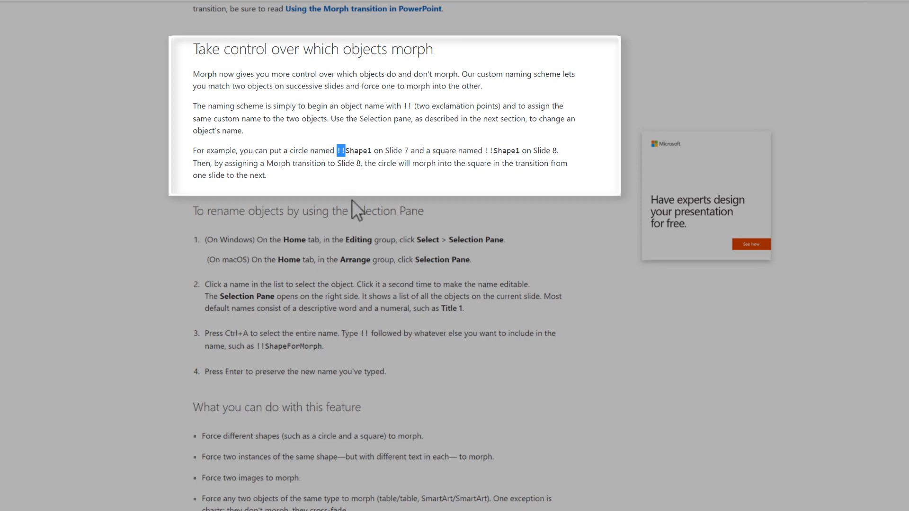
scroll("down", 3)
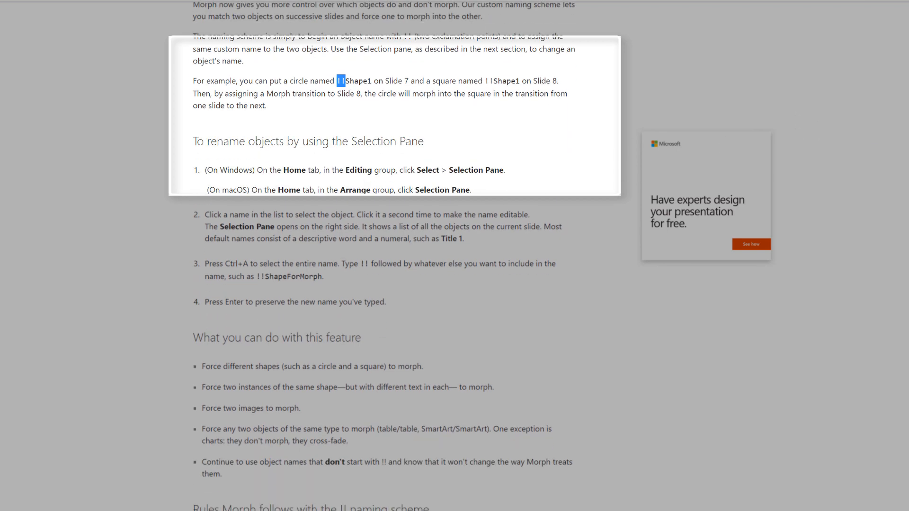
scroll("down", 3)
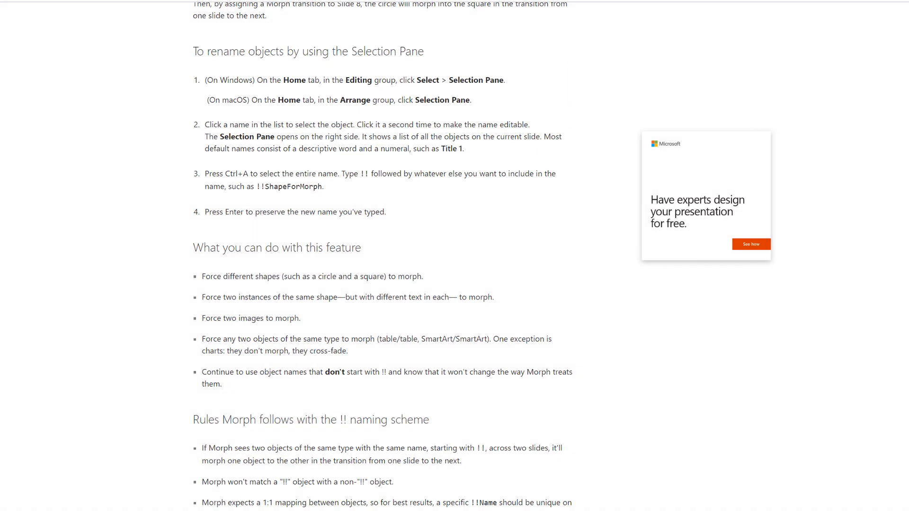
scroll("down", 3)
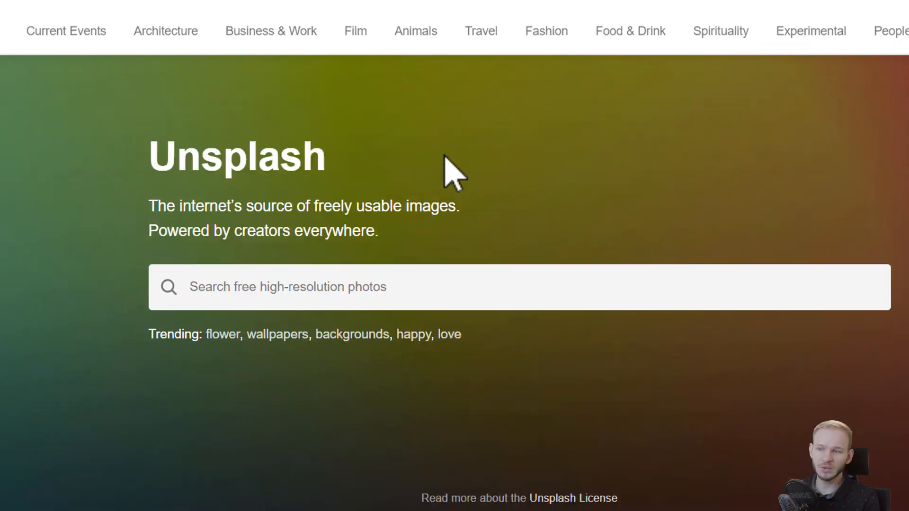
Scroll the Unsplash homepage to browse the grid of free photos
scroll("down", 3)
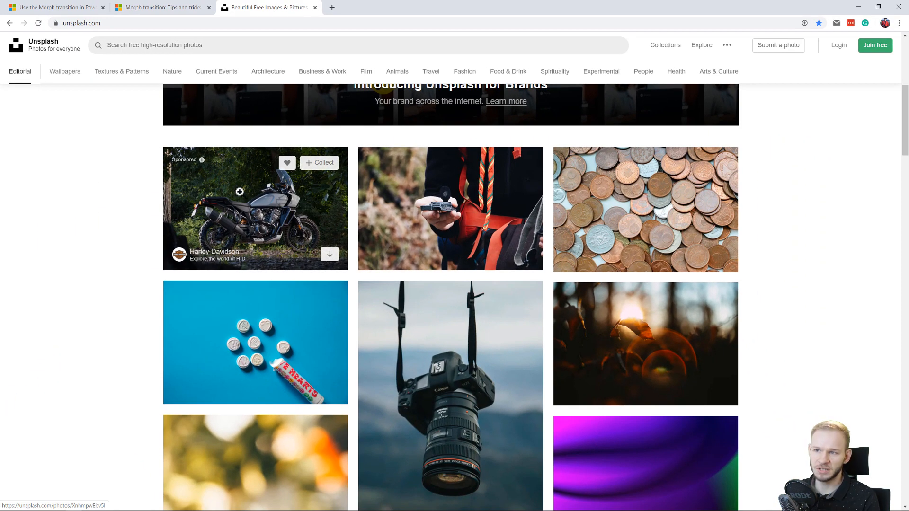
mouse_move(156, 343)
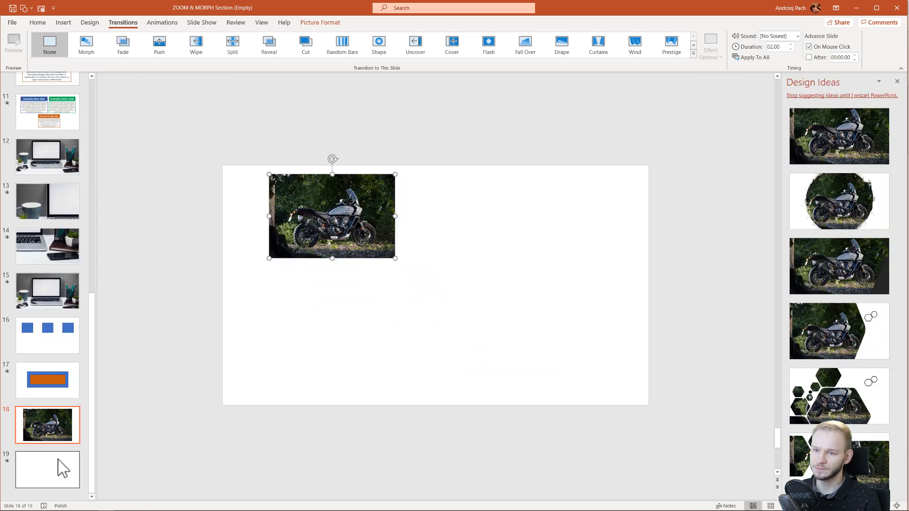
Check slide 19's new photo with its Morph transition, then return to slide 18
left_click(47, 469)
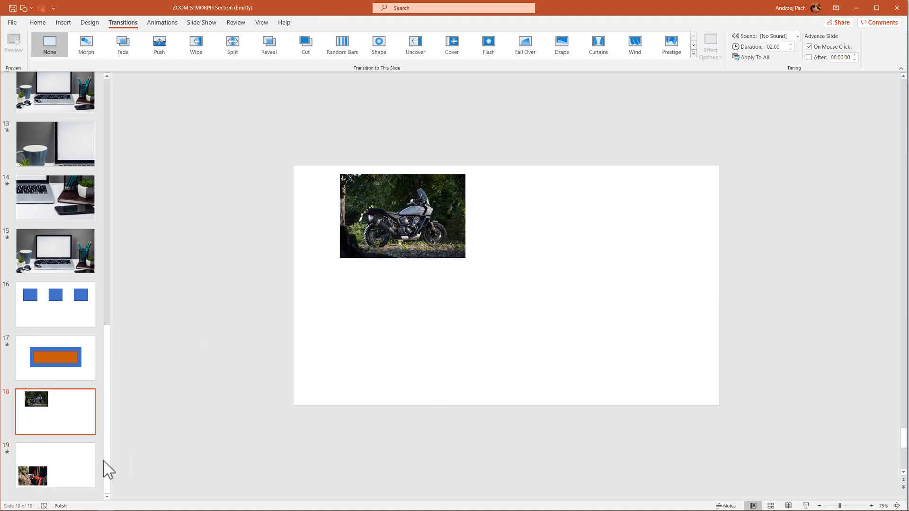
left_click(54, 465)
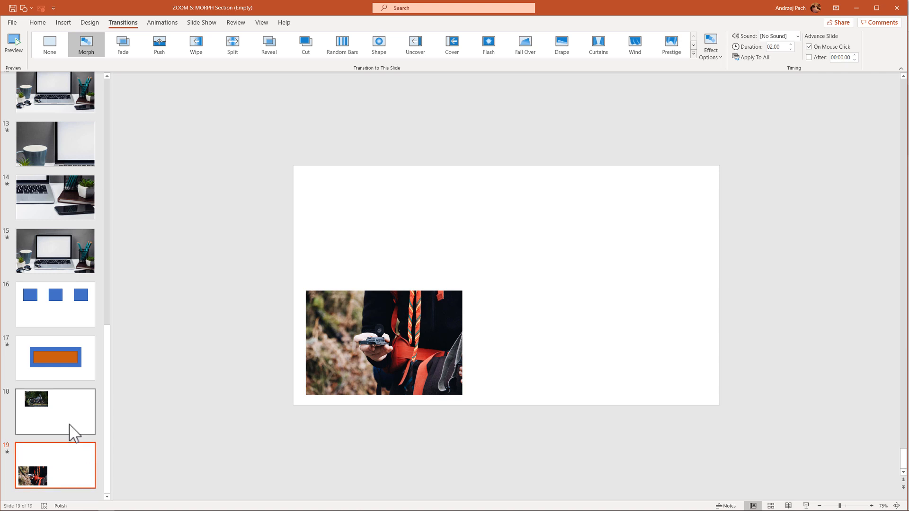
left_click(55, 411)
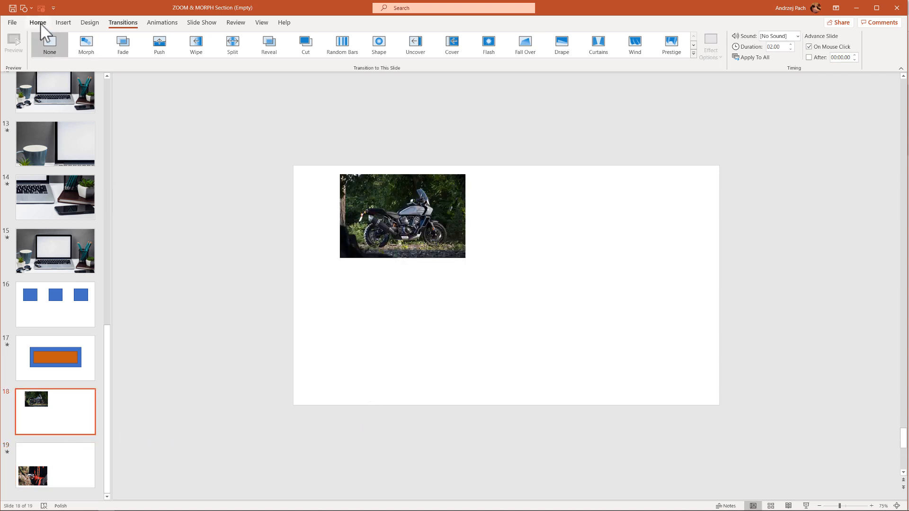
Show the Selection Pane from Home > Arrange
left_click(37, 22)
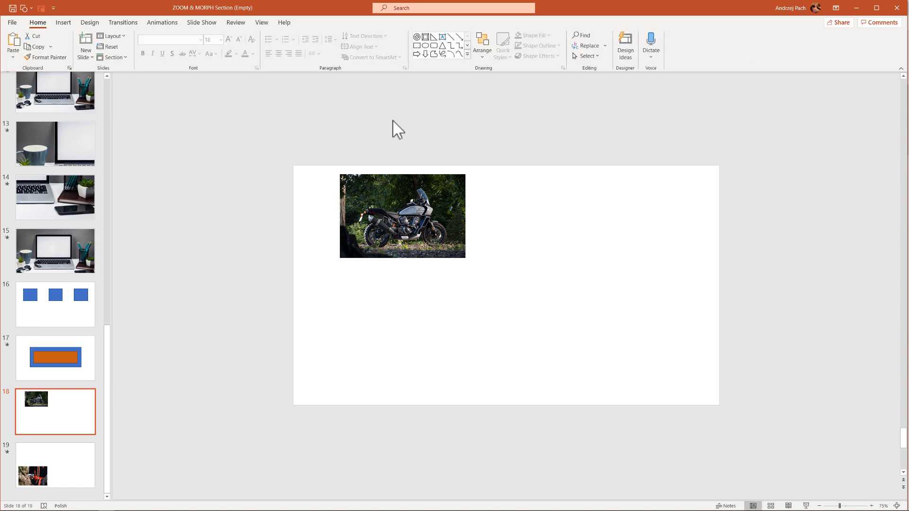
mouse_move(483, 46)
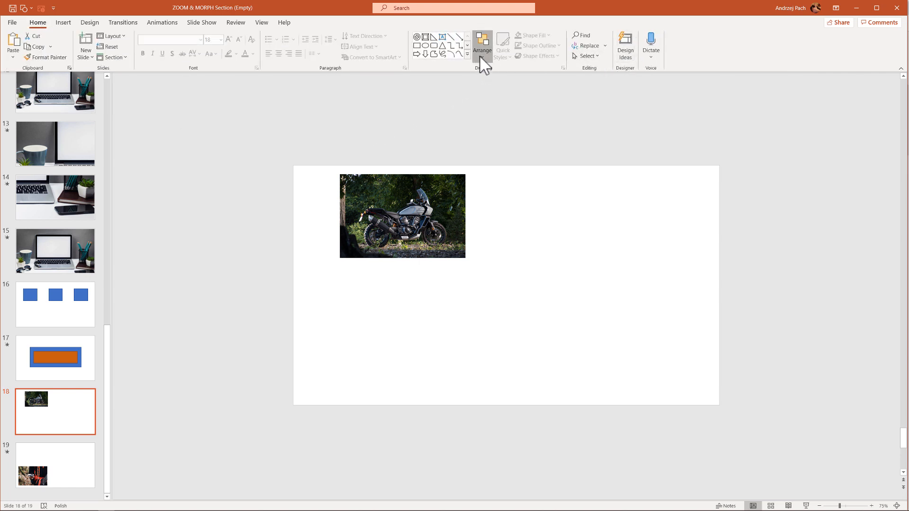
left_click(482, 46)
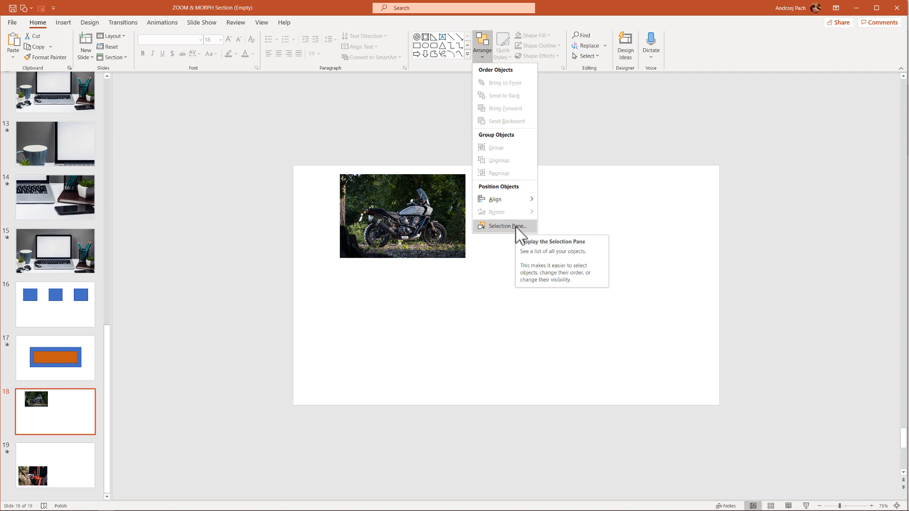
left_click(505, 227)
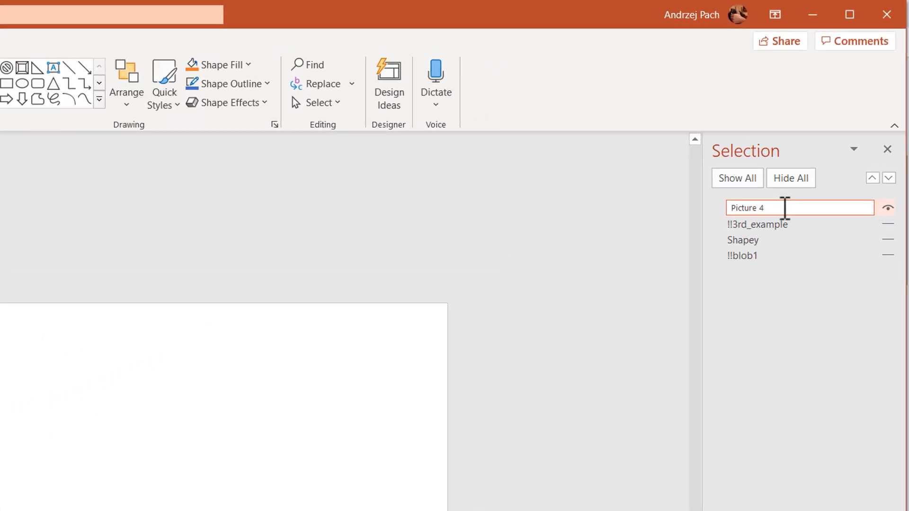
Rename 'Picture 4' to '!!picture1' in the Selection Pane
type("!!")
left_click(800, 240)
type("Another ")
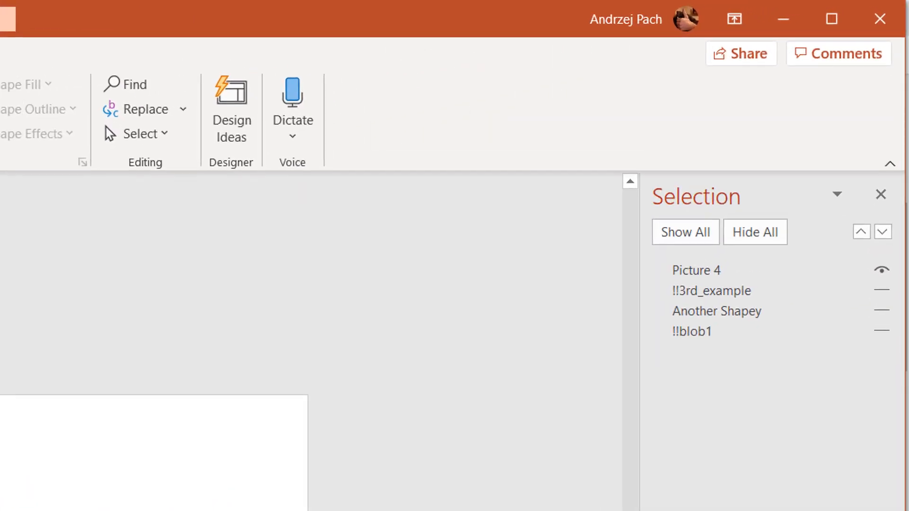
double_click(697, 270)
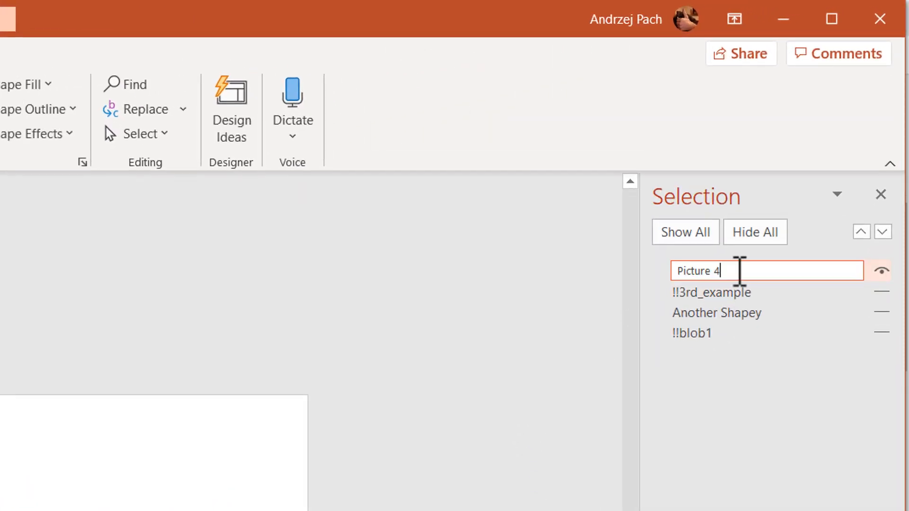
type("!!picture1")
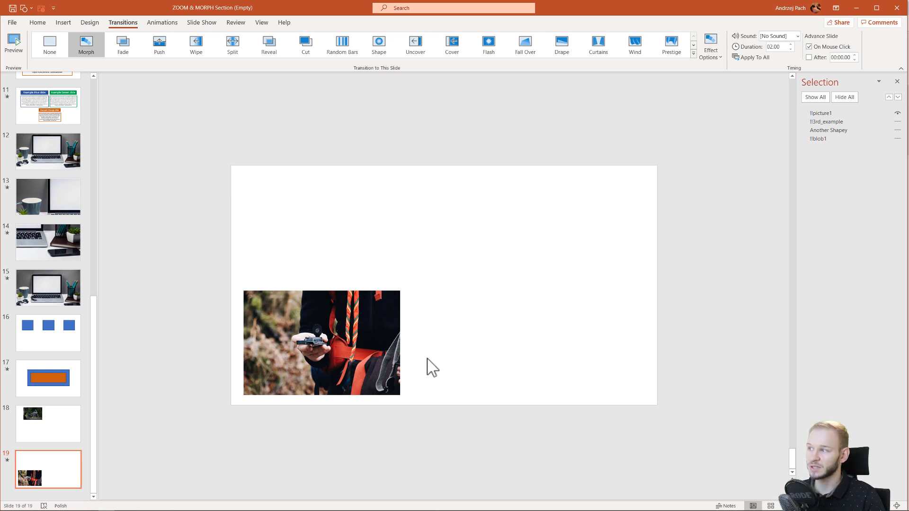
Go to slide 18 and select its motorcycle photo in the Selection Pane
left_click(48, 424)
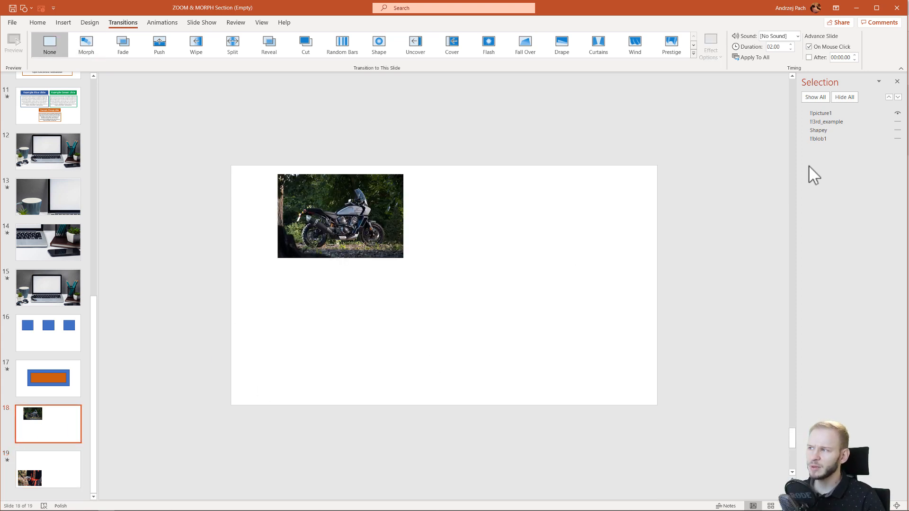
left_click(819, 138)
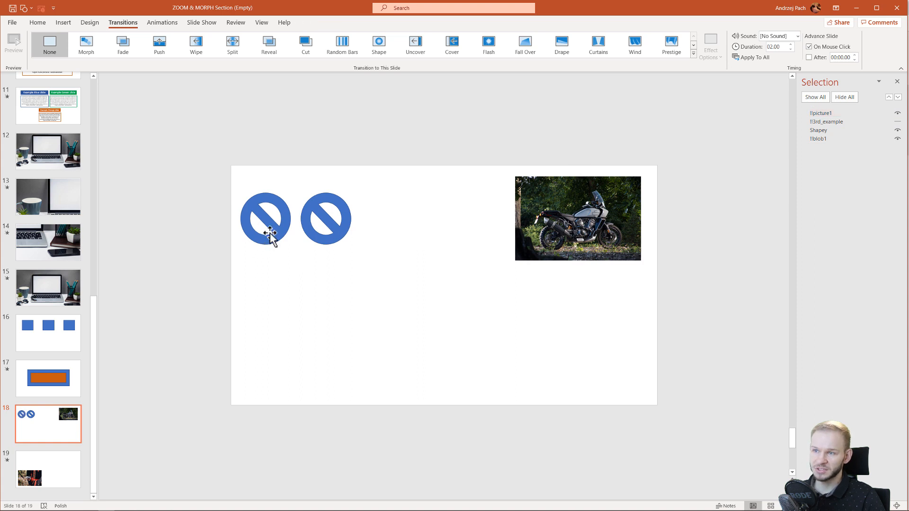
Unhide the Shapey and !!blob1 blue shapes on slides 18 and 19
left_click(326, 219)
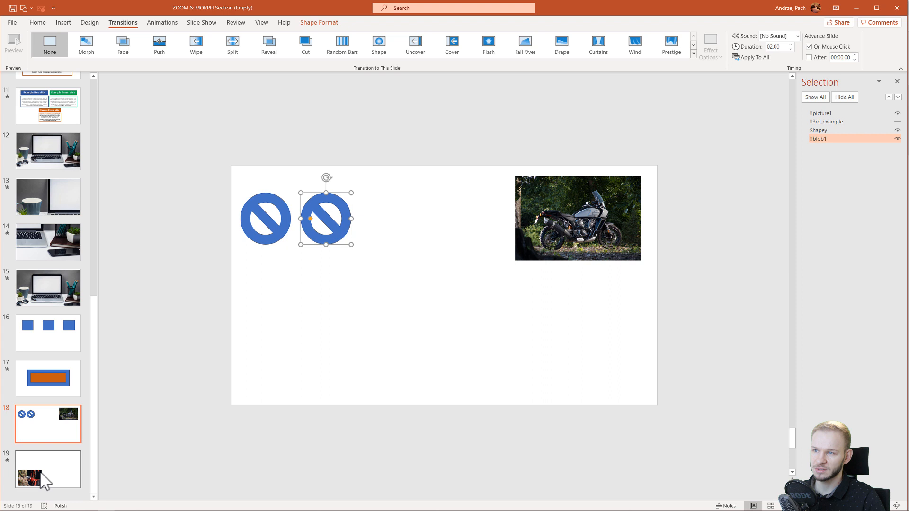
left_click(48, 469)
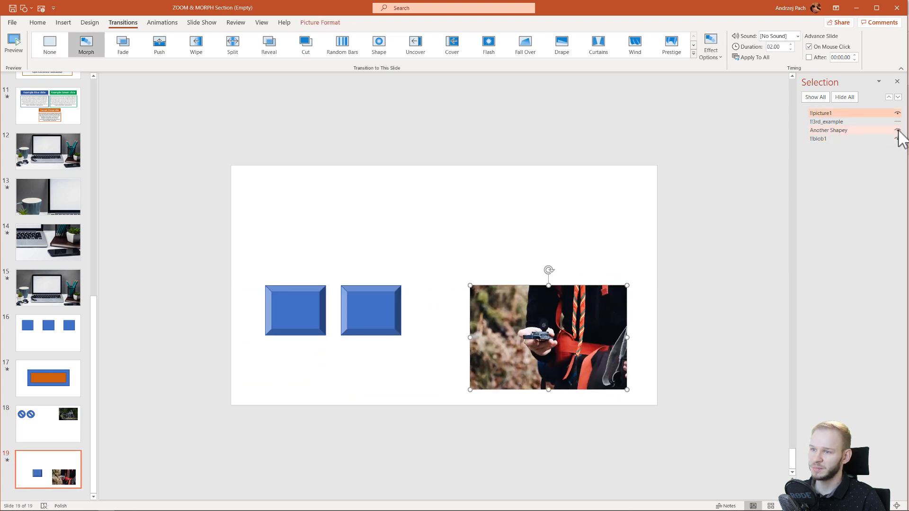
left_click(48, 423)
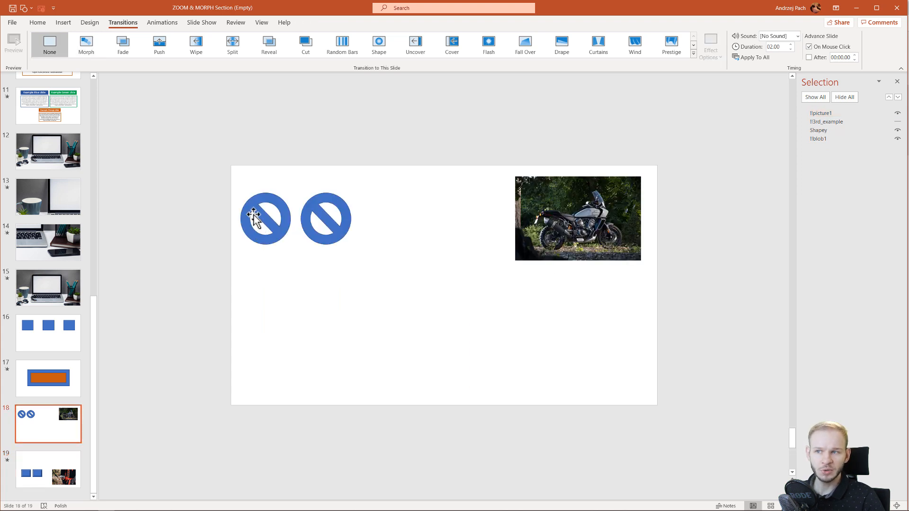
mouse_move(263, 235)
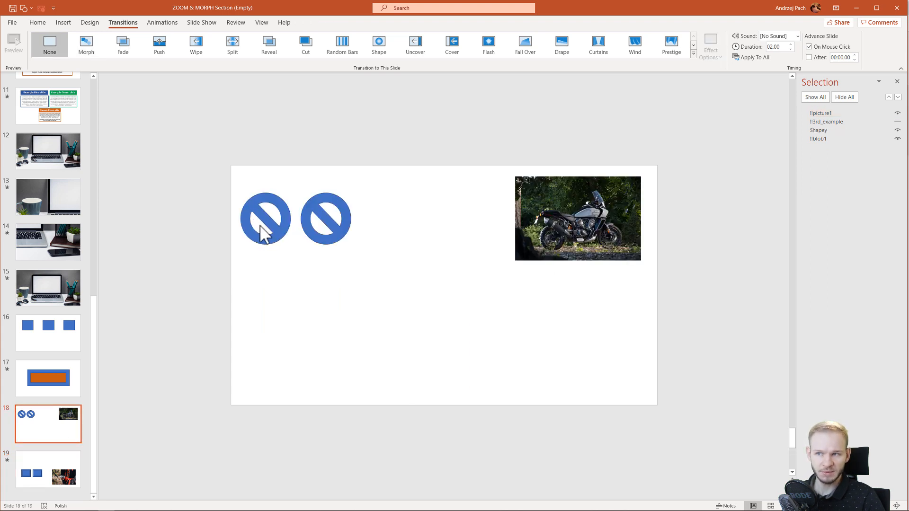
mouse_move(360, 237)
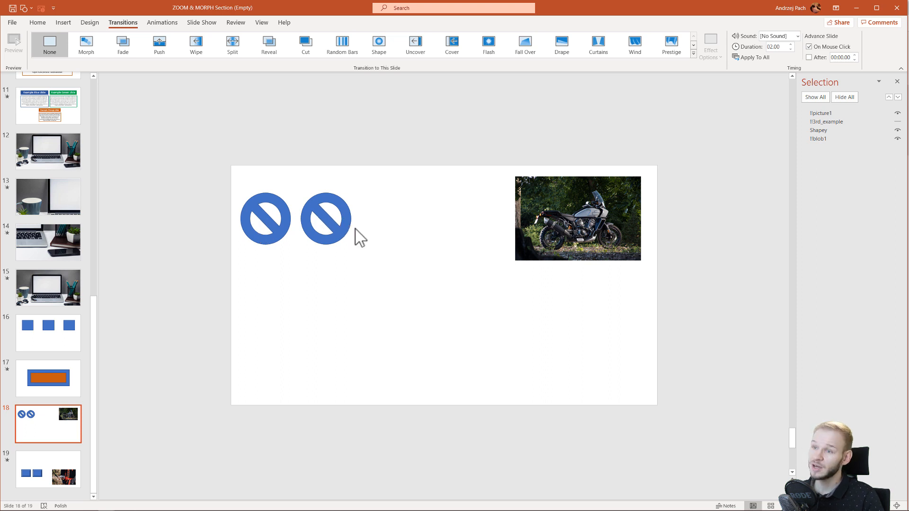
left_click(48, 470)
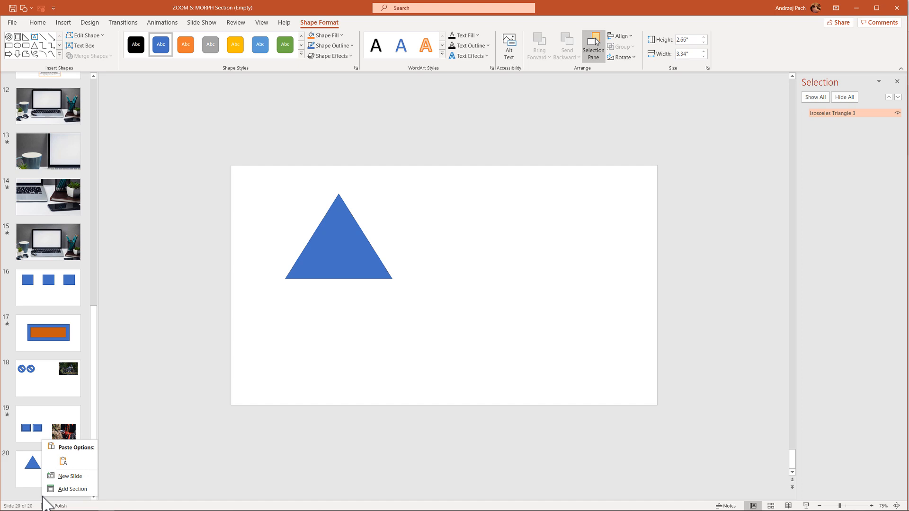
Insert slide 21 and draw a large blue dodecagon on it
left_click(72, 476)
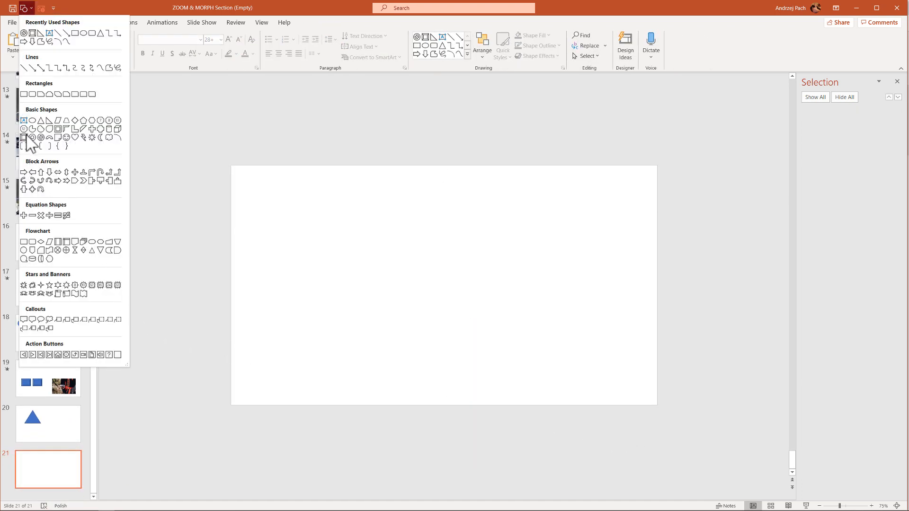
left_click_drag(428, 243, 584, 381)
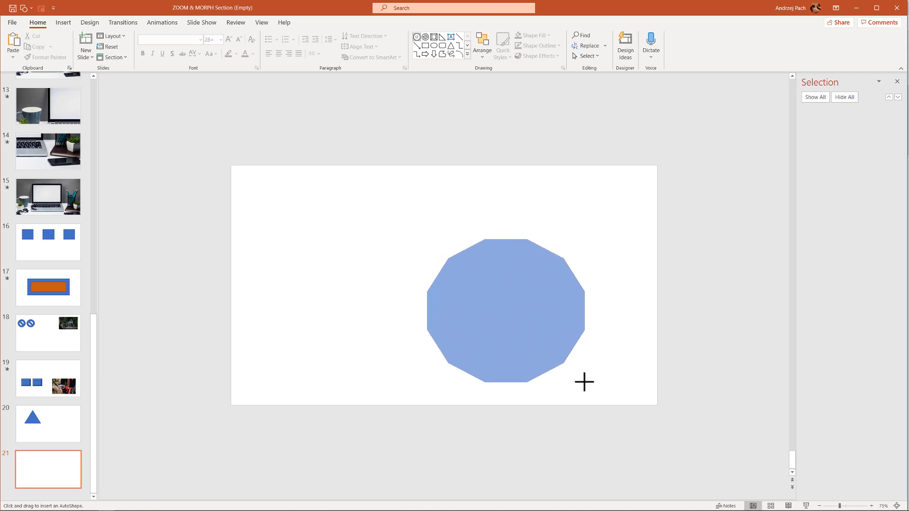
left_click(506, 312)
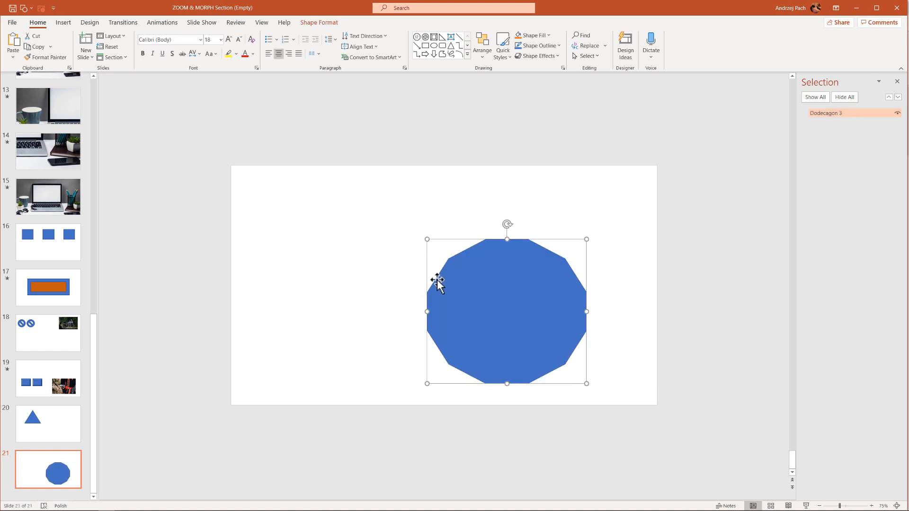
mouse_move(95, 453)
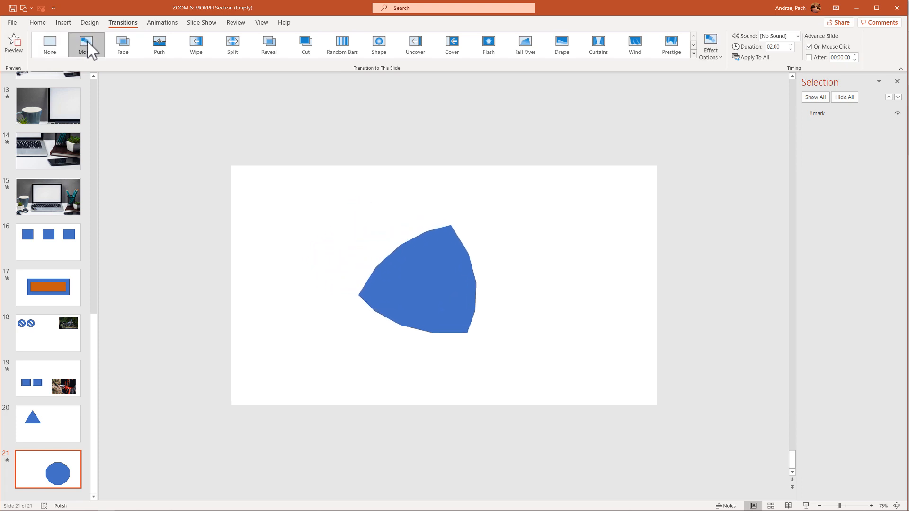
left_click(85, 45)
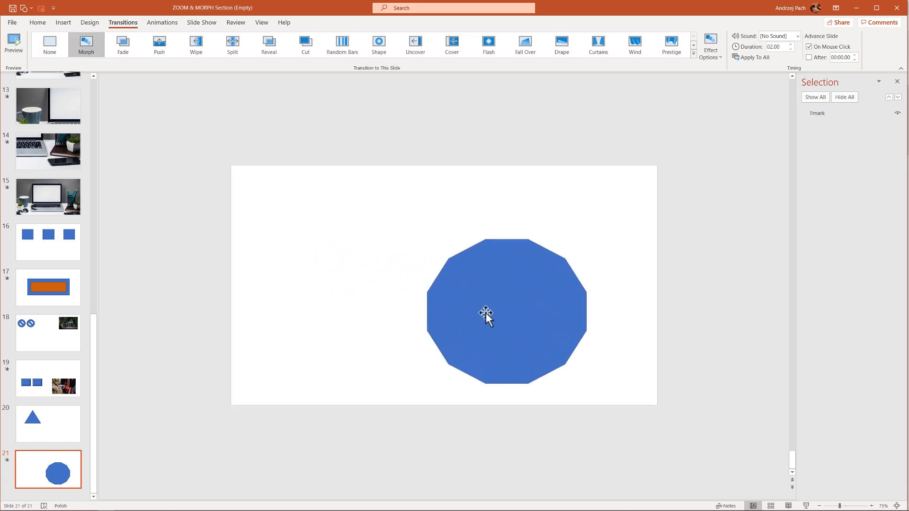
right_click(485, 316)
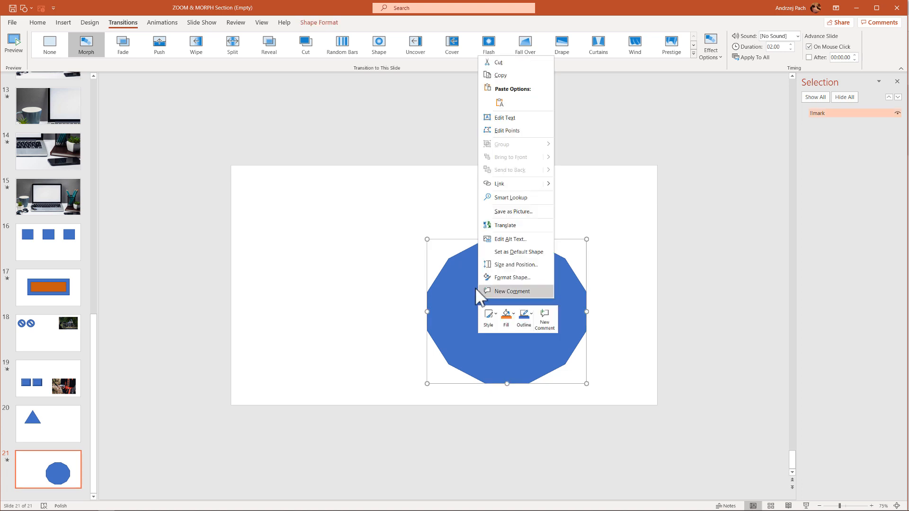
left_click(506, 130)
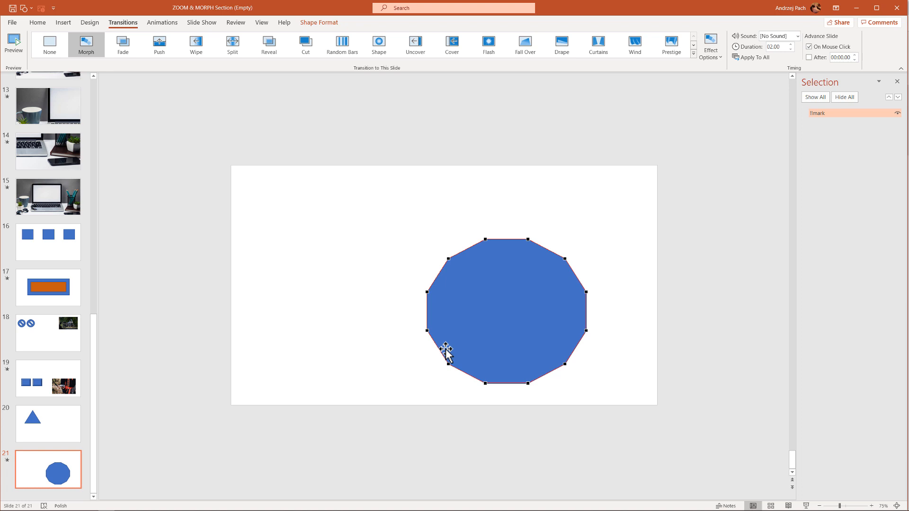
mouse_move(71, 427)
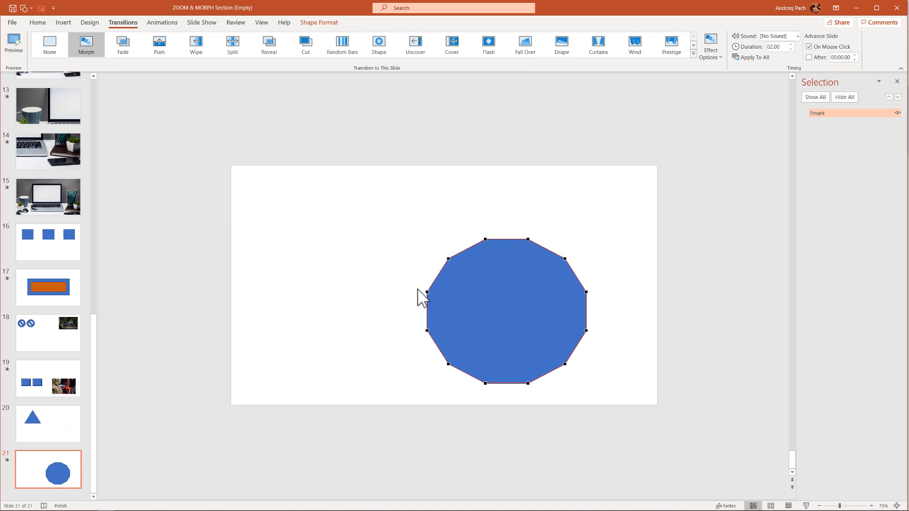
left_click(48, 424)
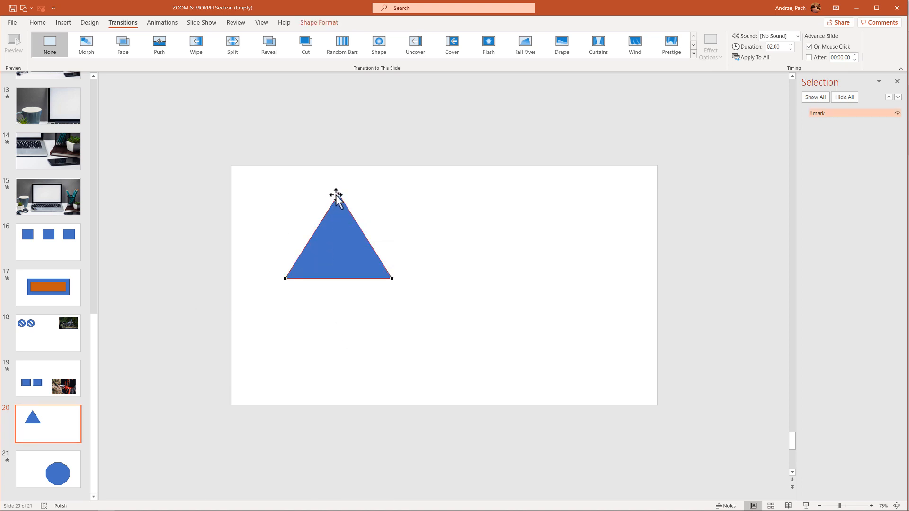
mouse_move(341, 294)
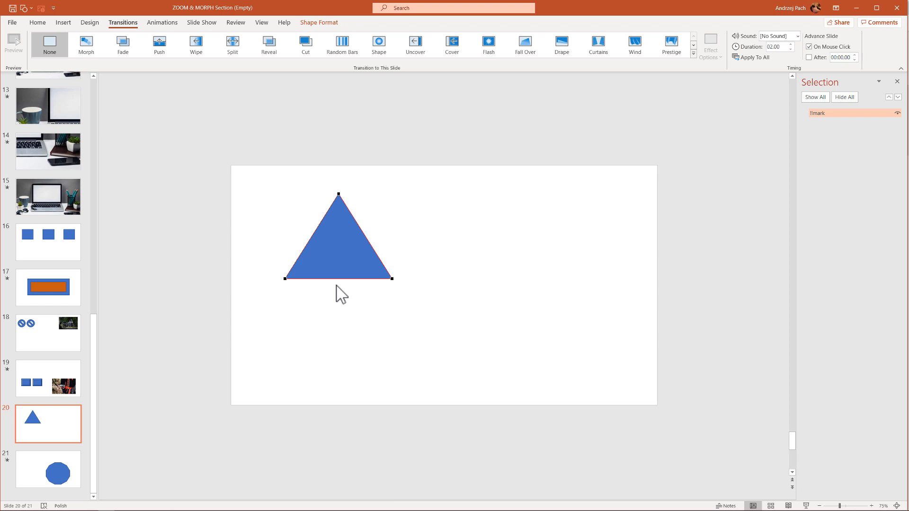
left_click(48, 469)
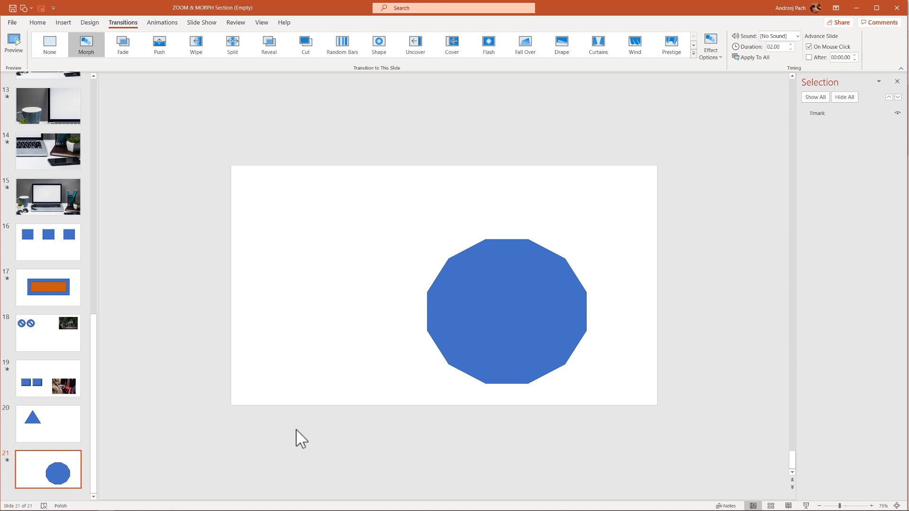